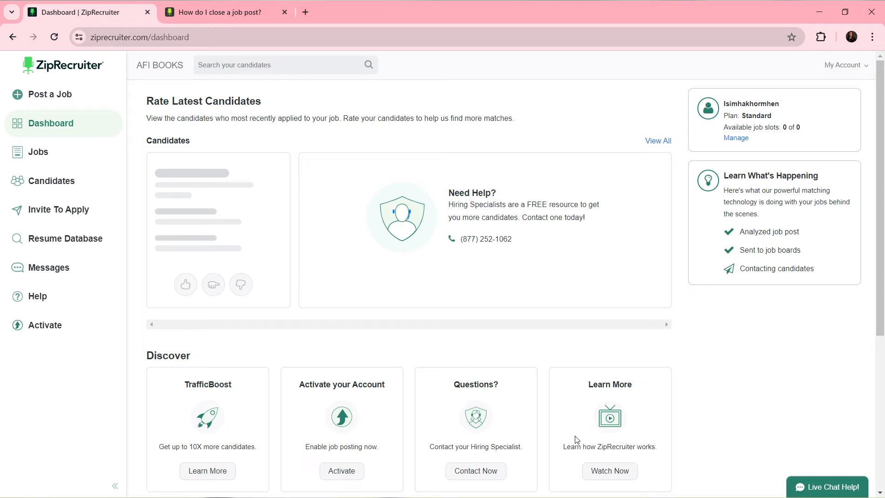
mouse_move(114, 270)
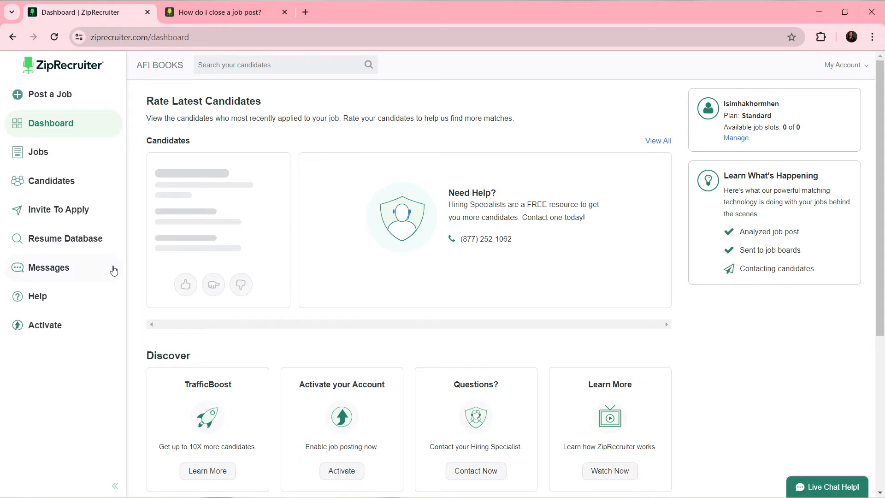
mouse_move(64, 138)
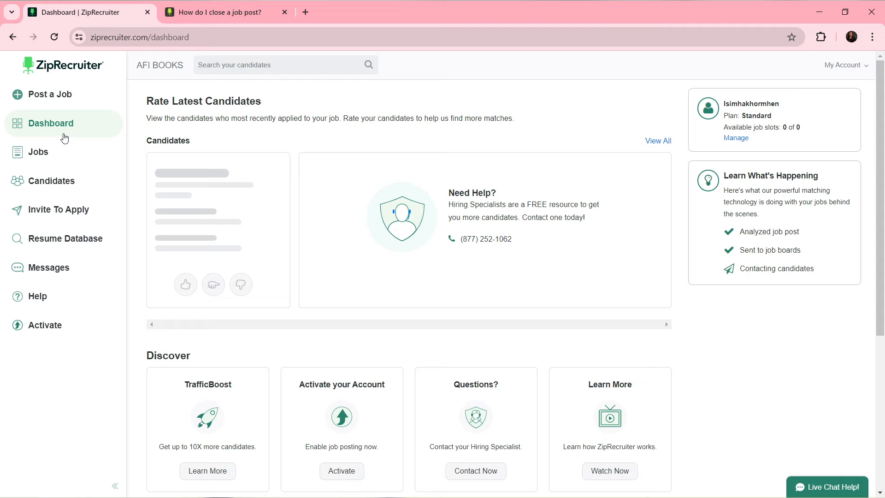
mouse_move(70, 147)
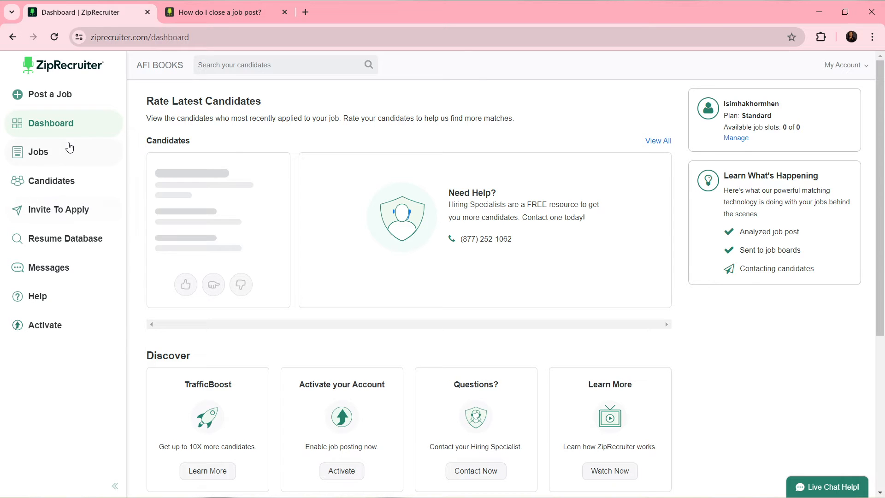
Step: Show the Jobs list and filter it to Active (0), revealing no active jobs found
click(38, 152)
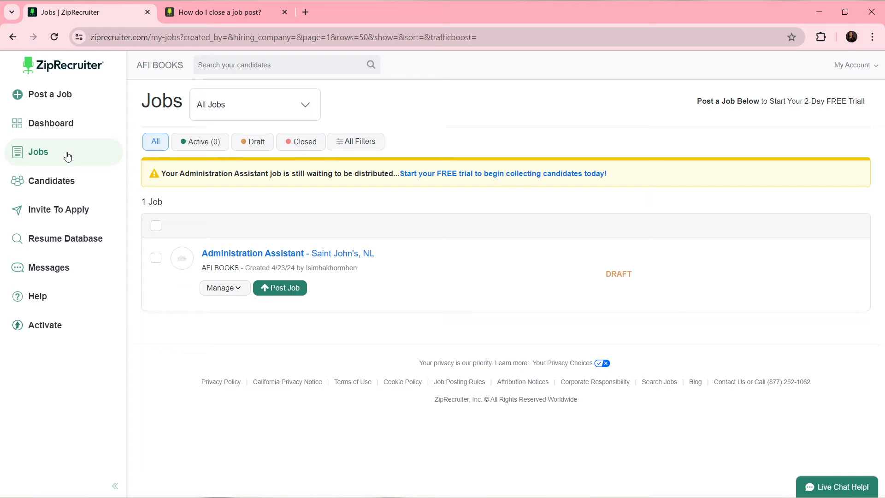
click(254, 104)
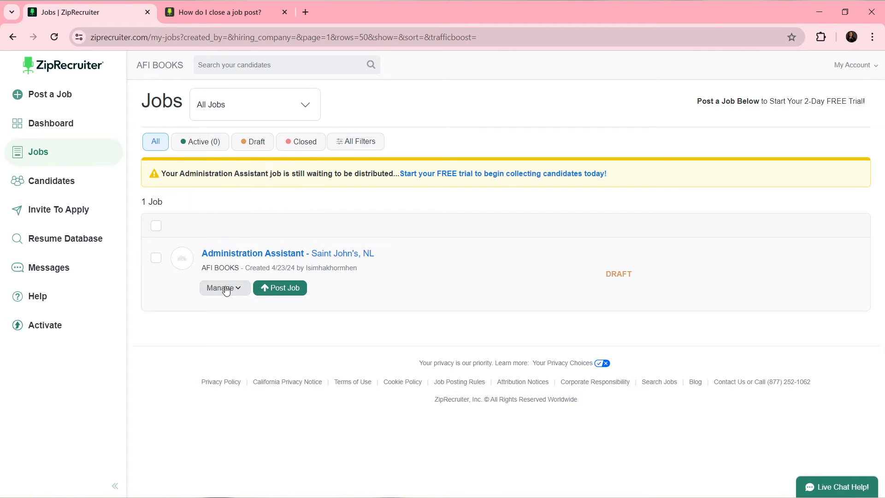
click(224, 287)
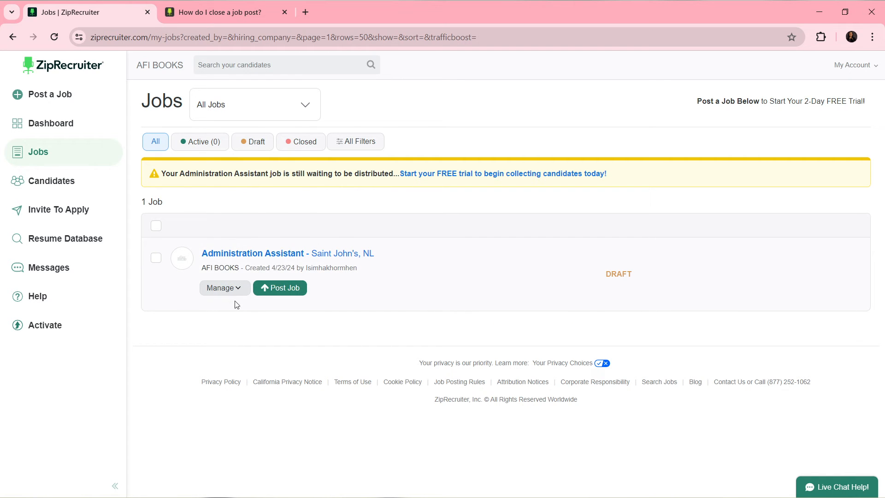
click(223, 288)
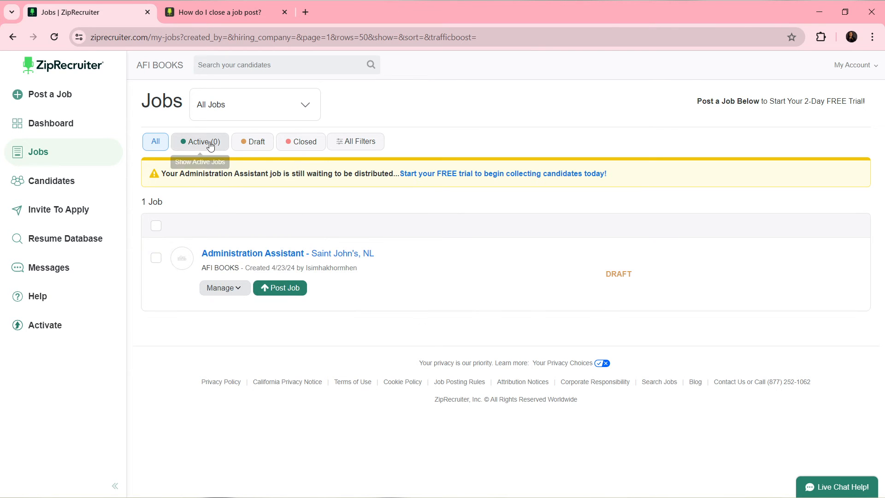
click(199, 142)
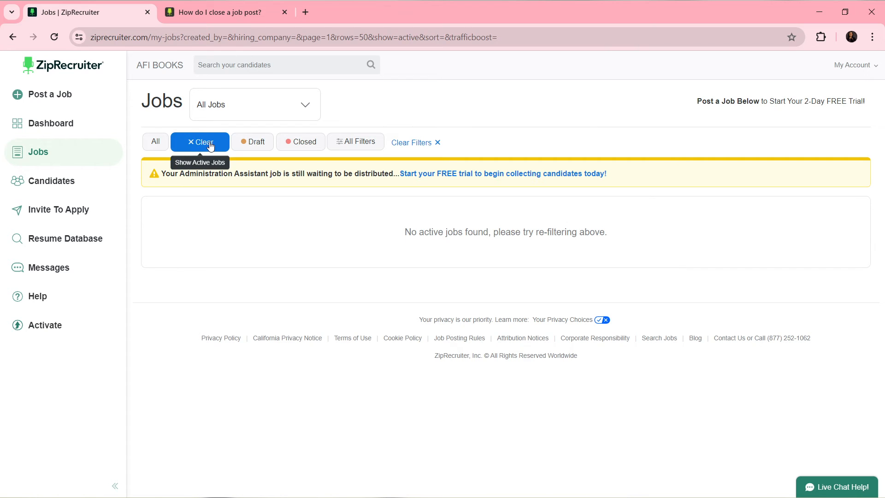
click(199, 142)
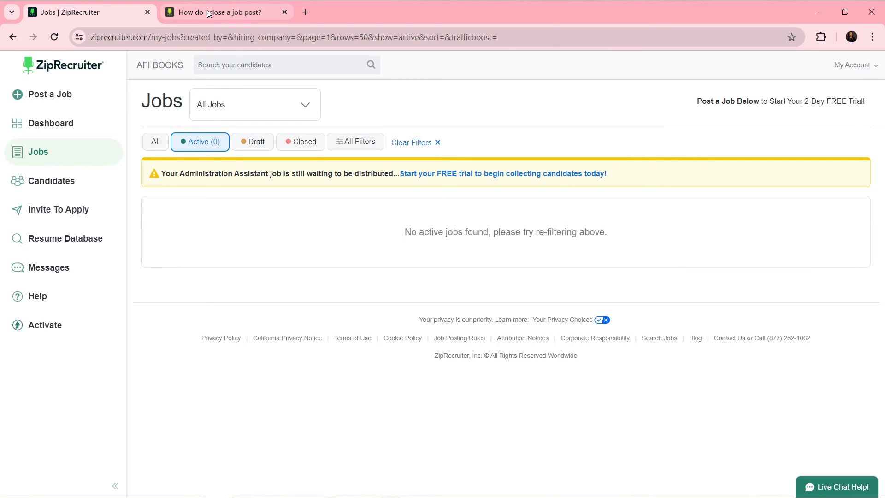
Step: Return to the 'How do I close a job post?' article and reveal Steps 2 and 3
click(225, 12)
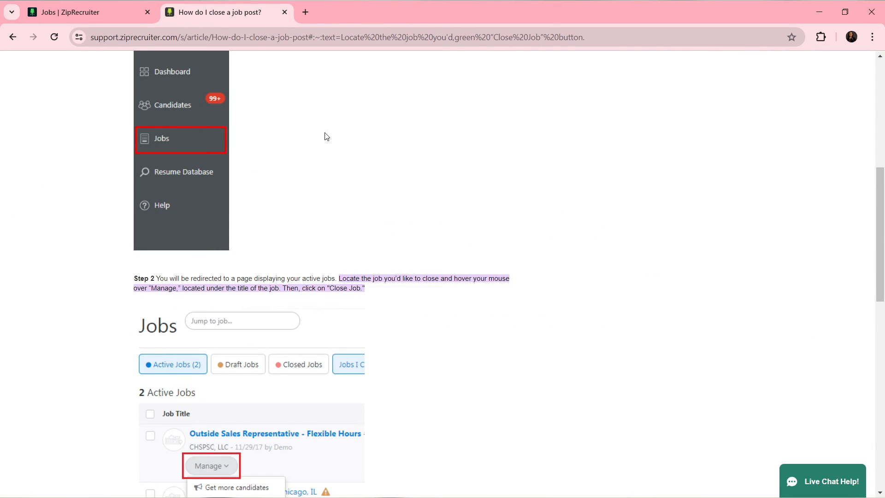
scroll(down, 3)
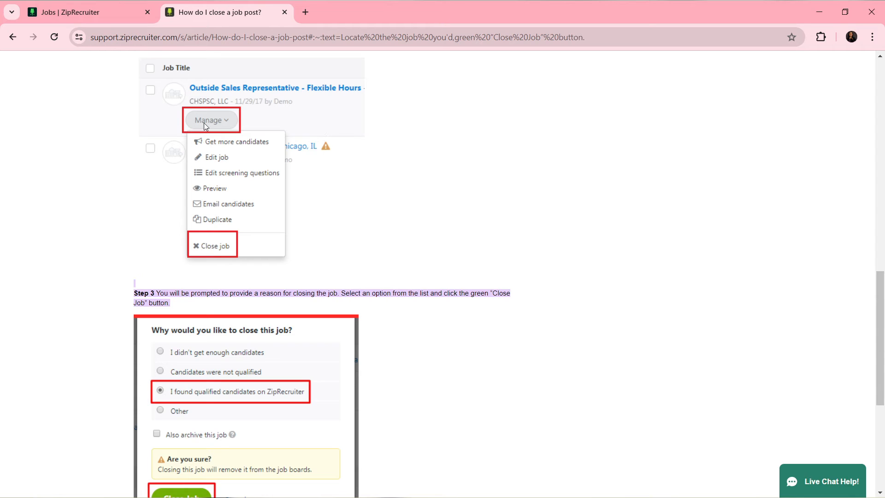
mouse_move(282, 105)
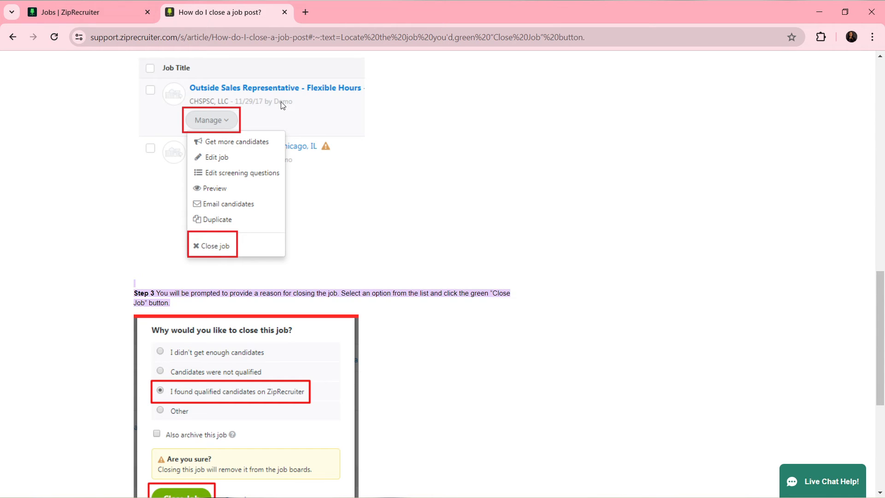
mouse_move(238, 159)
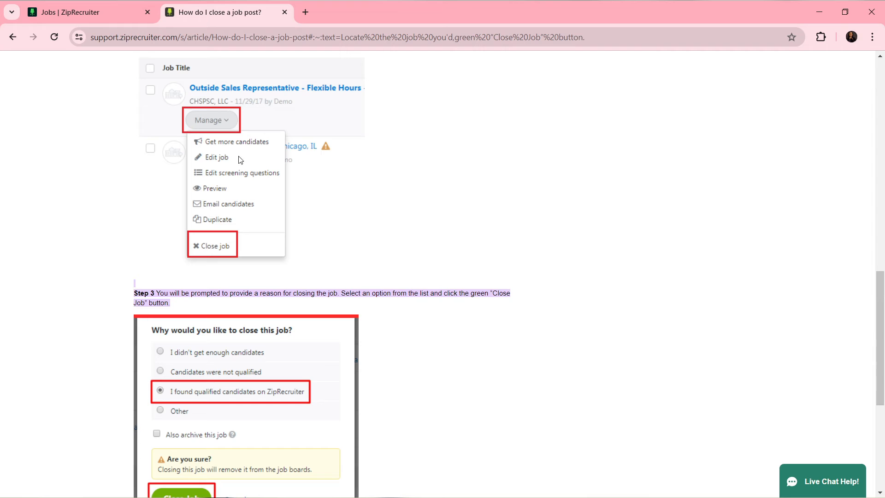
mouse_move(242, 105)
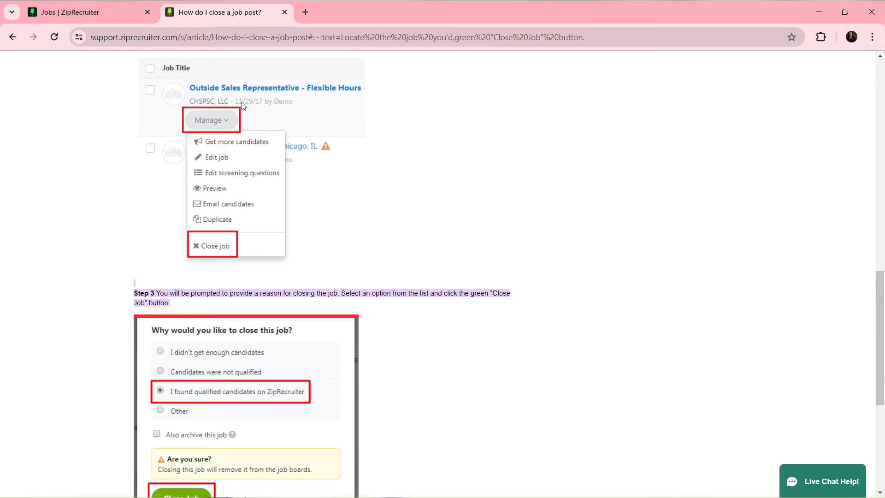
mouse_move(214, 116)
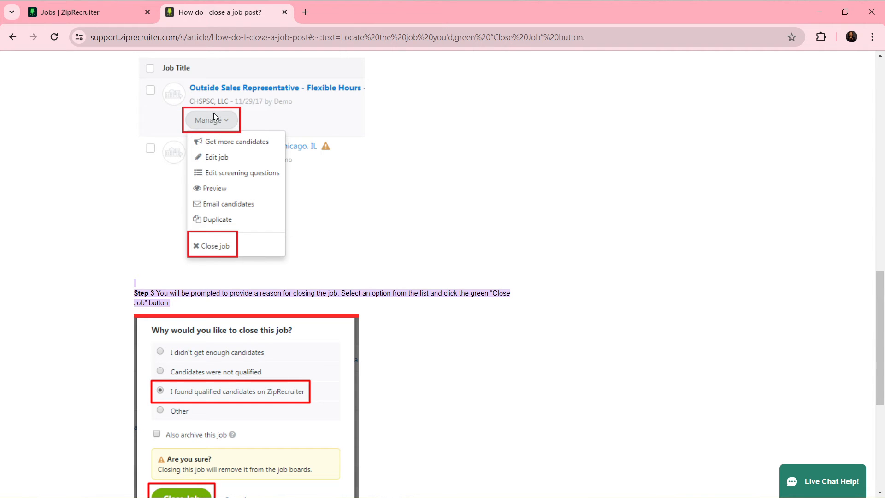
mouse_move(204, 123)
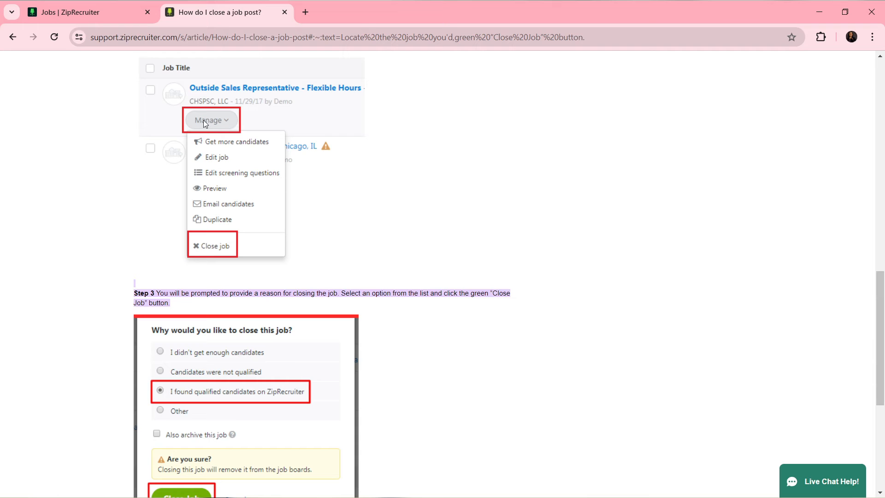
Step: Return to the Jobs list and switch the filter to All, revealing the Administration Assistant draft
click(85, 12)
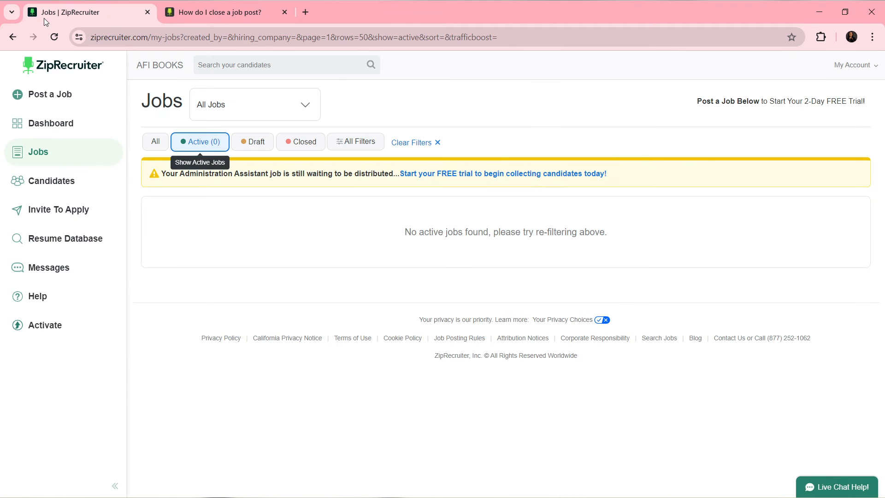
mouse_move(154, 142)
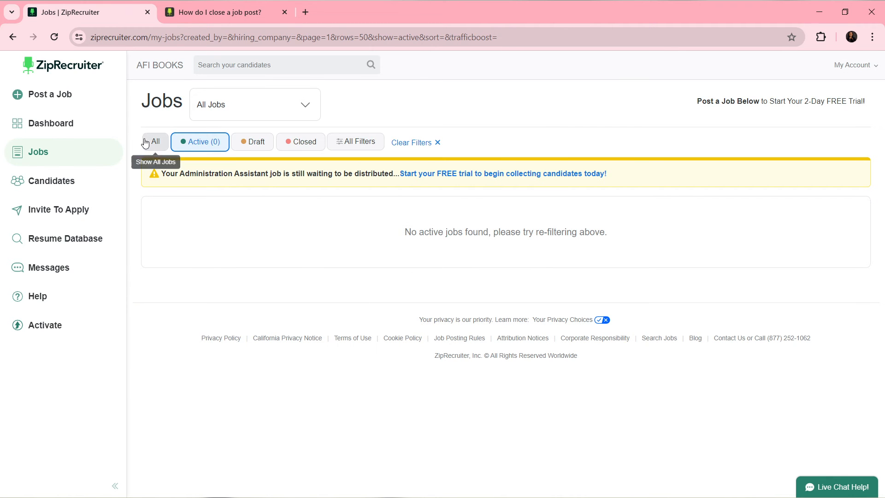
click(155, 141)
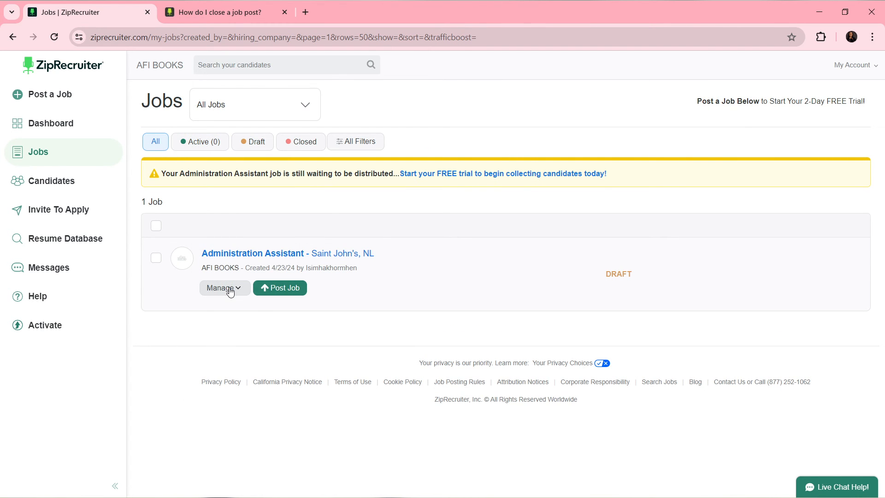
click(220, 12)
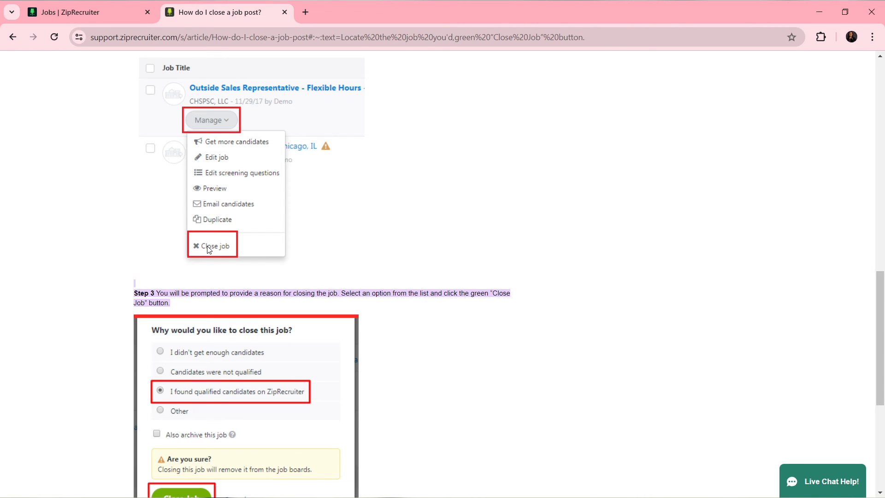
scroll(up, 3)
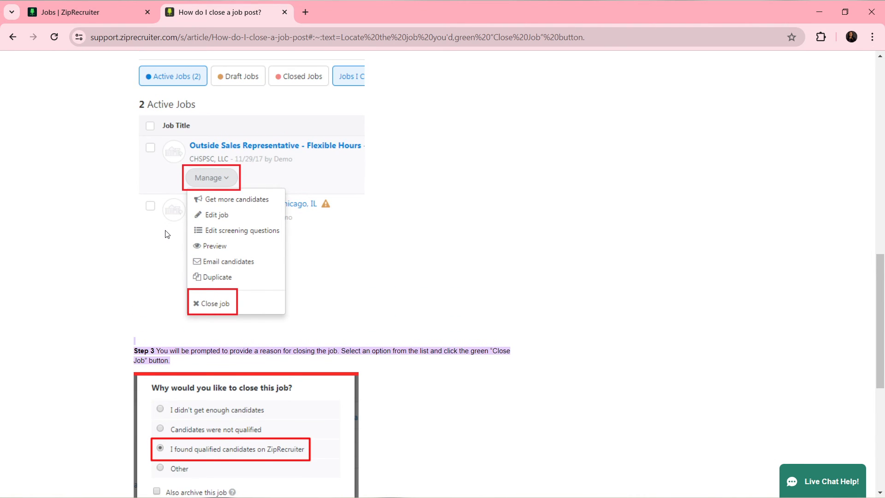
mouse_move(212, 182)
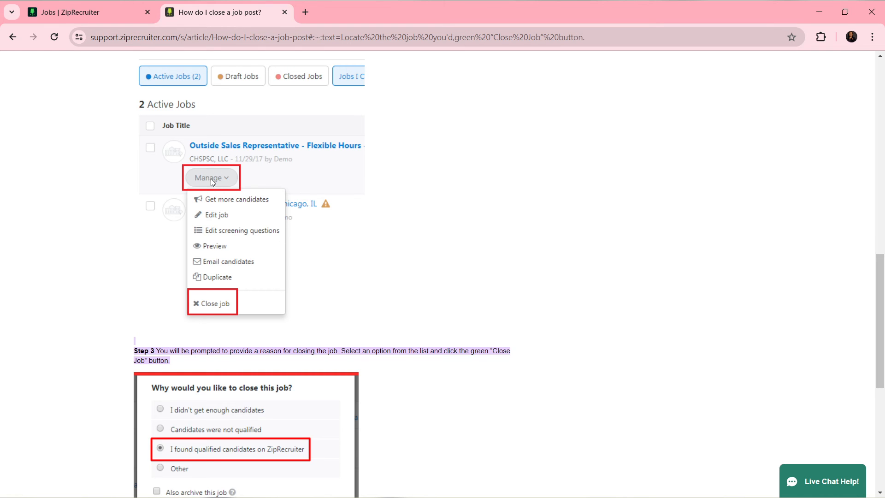
mouse_move(210, 176)
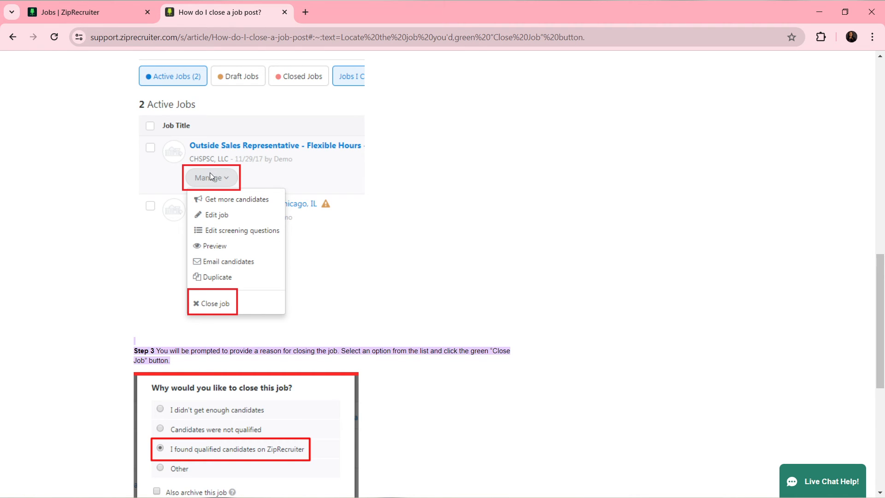
mouse_move(285, 250)
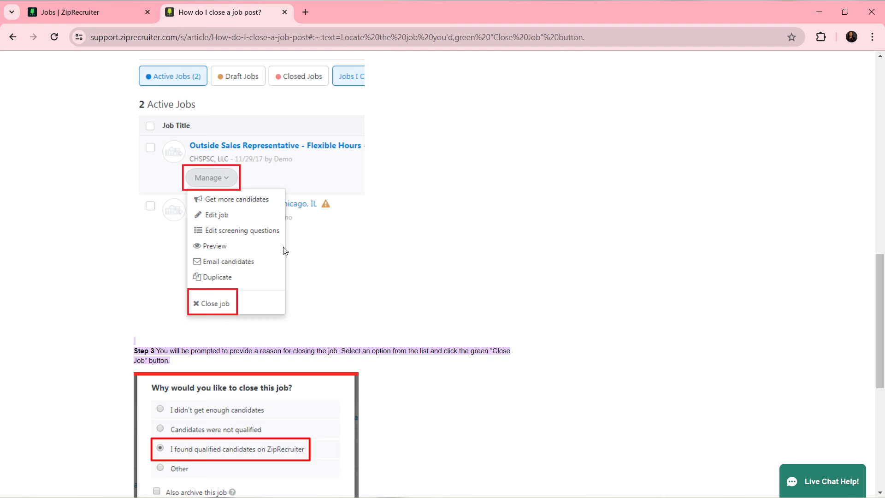
mouse_move(228, 185)
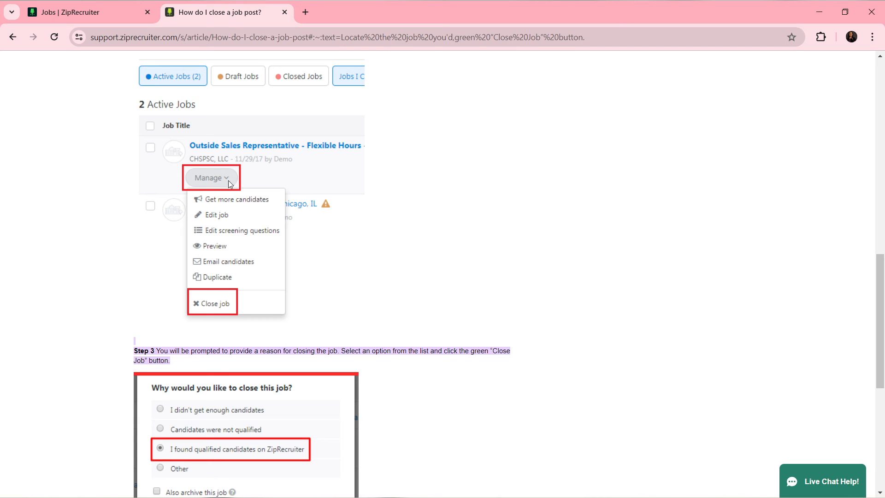
mouse_move(218, 313)
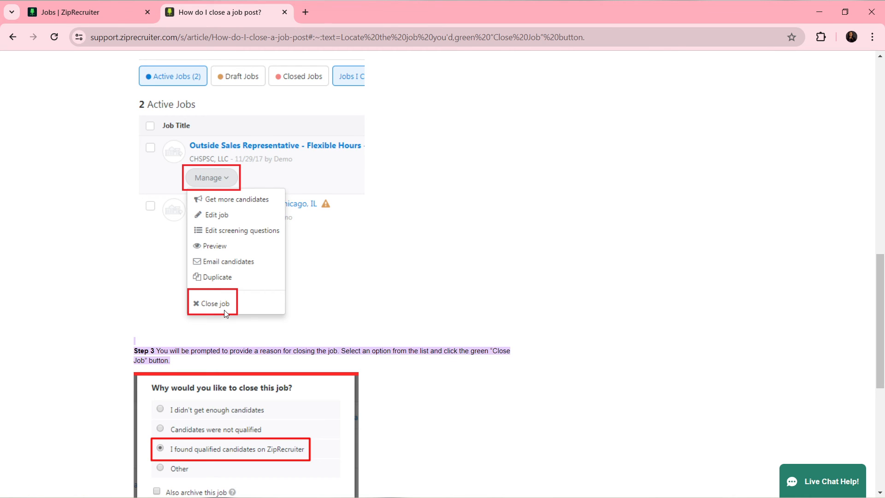
Step: Reveal Step 3 with the 'Why would you like to close this job?' dialog and Close Job button
scroll(down, 3)
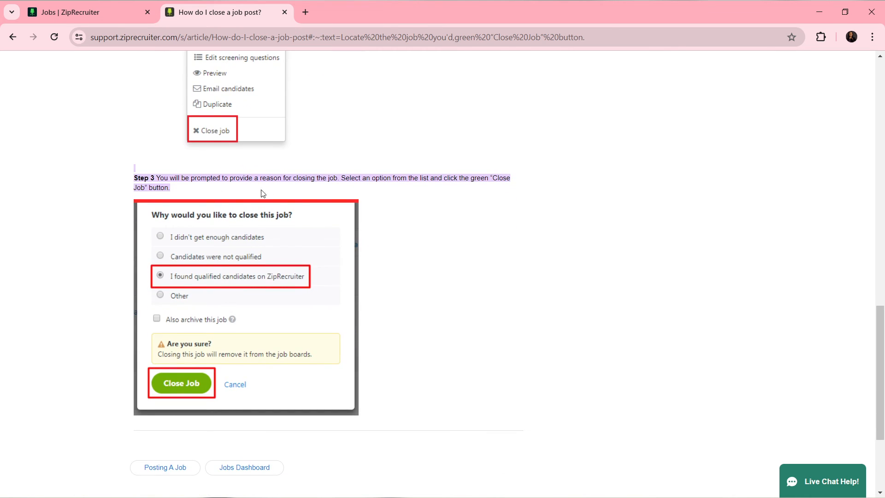
mouse_move(305, 197)
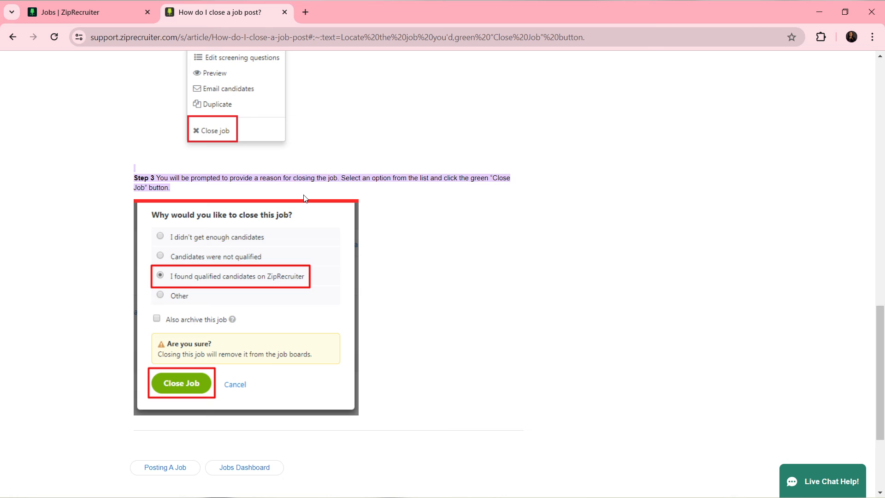
mouse_move(327, 170)
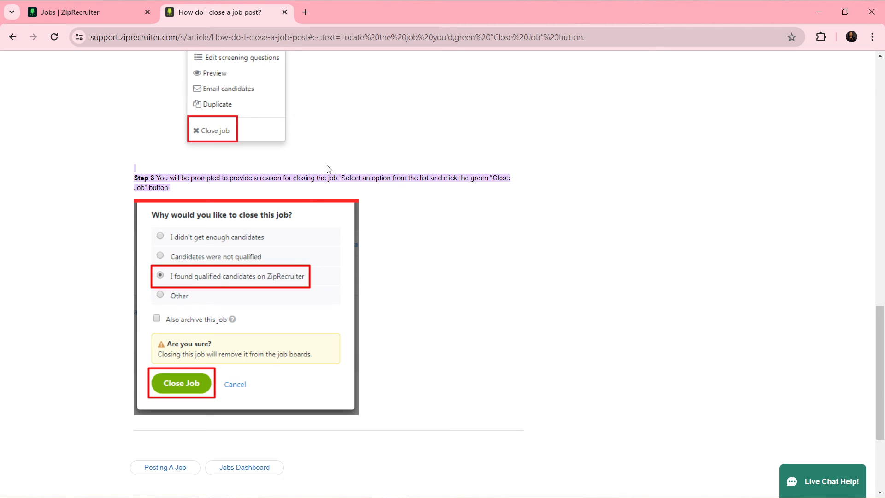
mouse_move(293, 223)
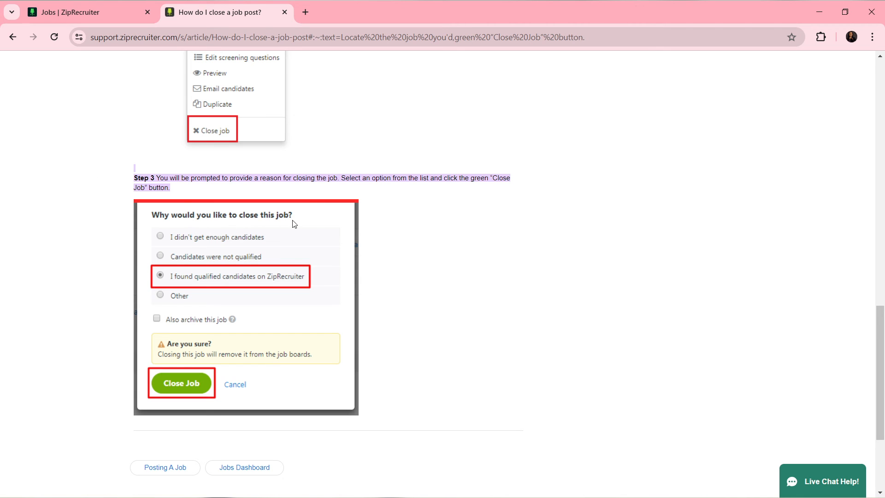
mouse_move(265, 252)
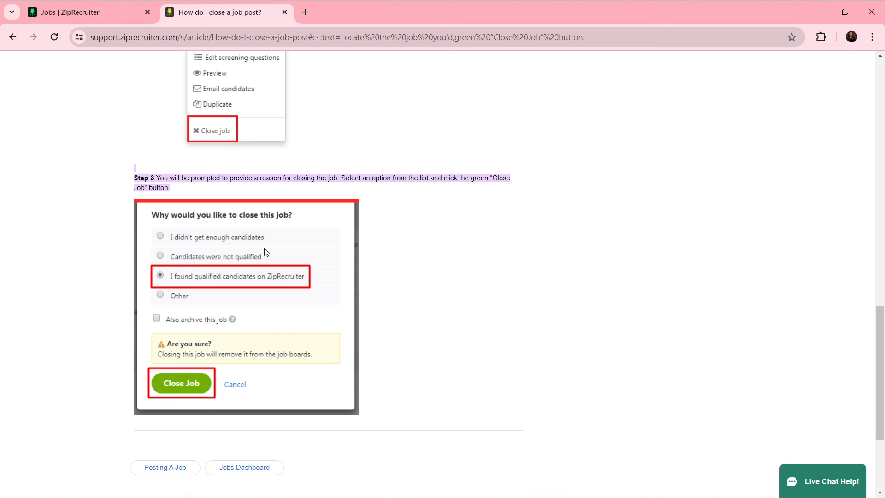
mouse_move(196, 287)
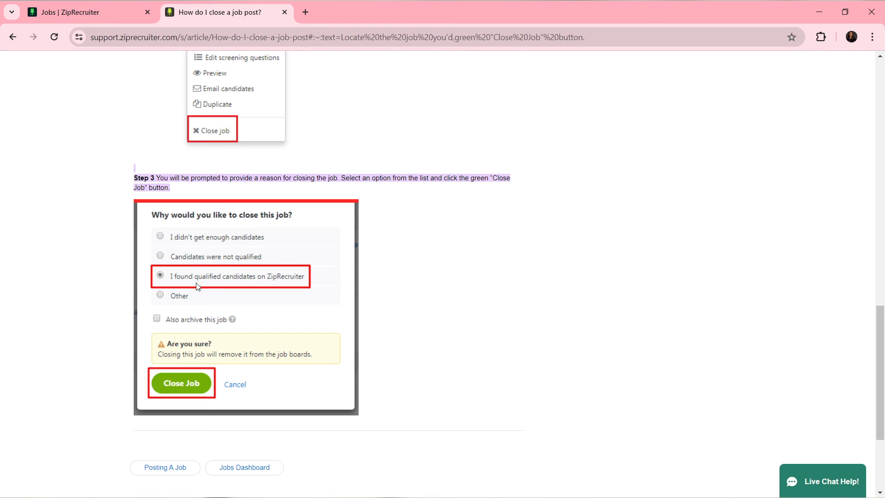
mouse_move(142, 331)
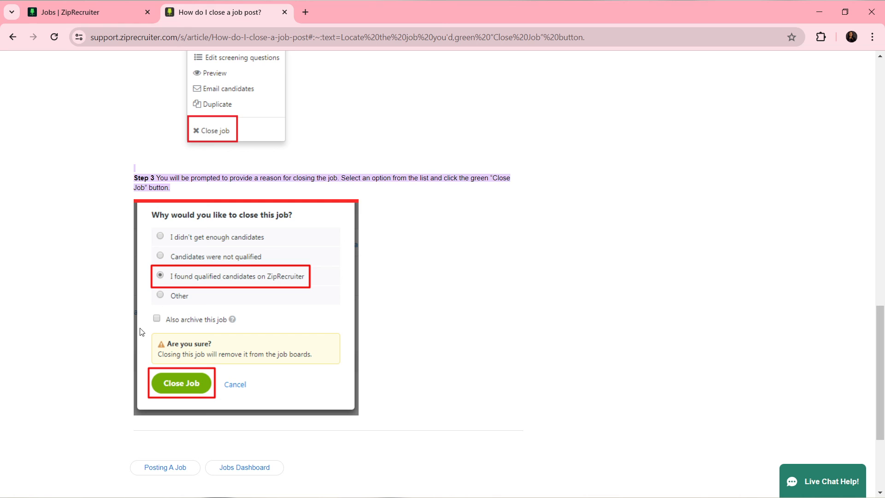
mouse_move(198, 328)
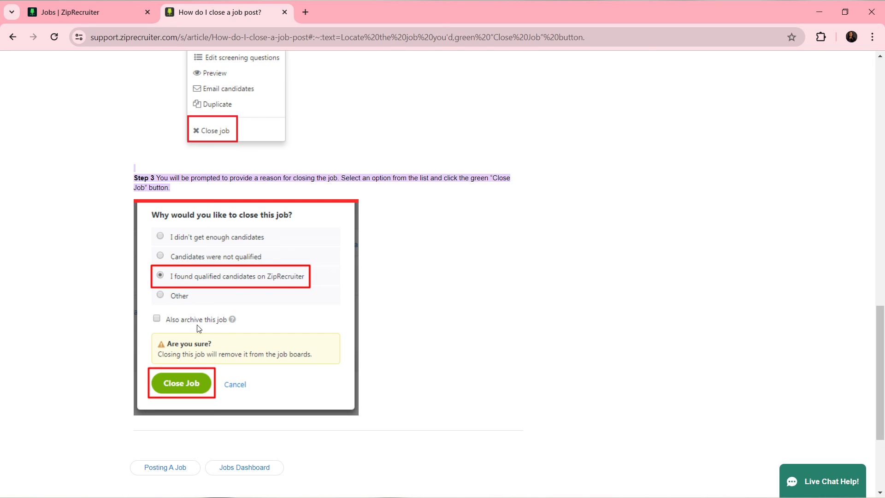
mouse_move(260, 342)
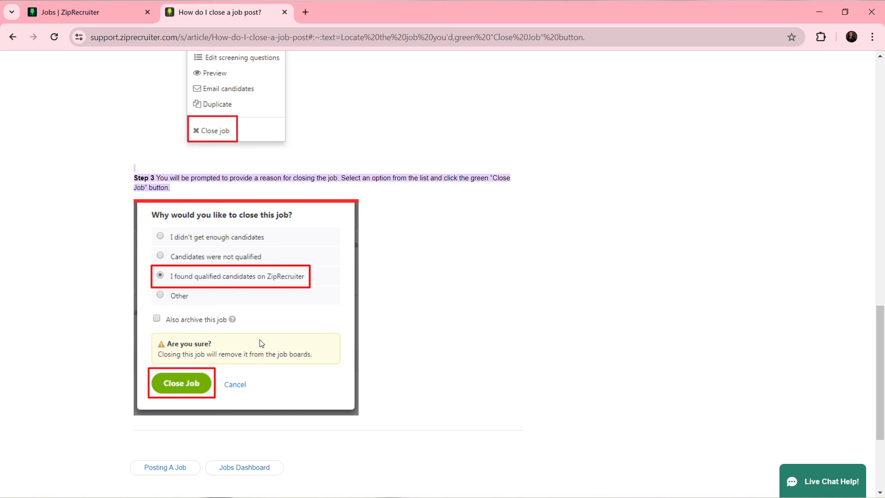
mouse_move(362, 368)
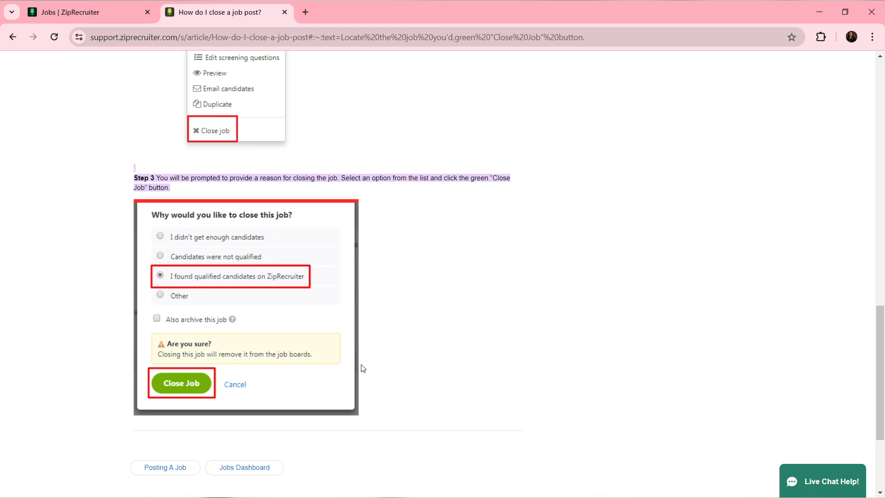
mouse_move(174, 393)
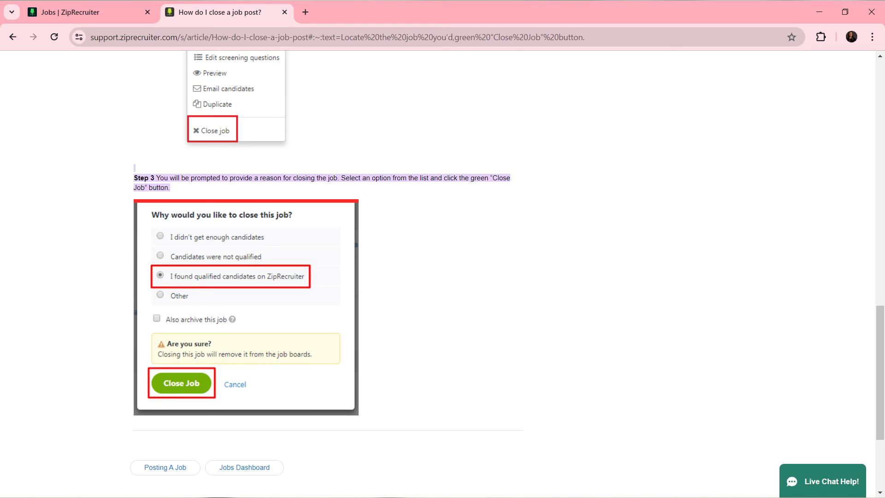
mouse_move(467, 461)
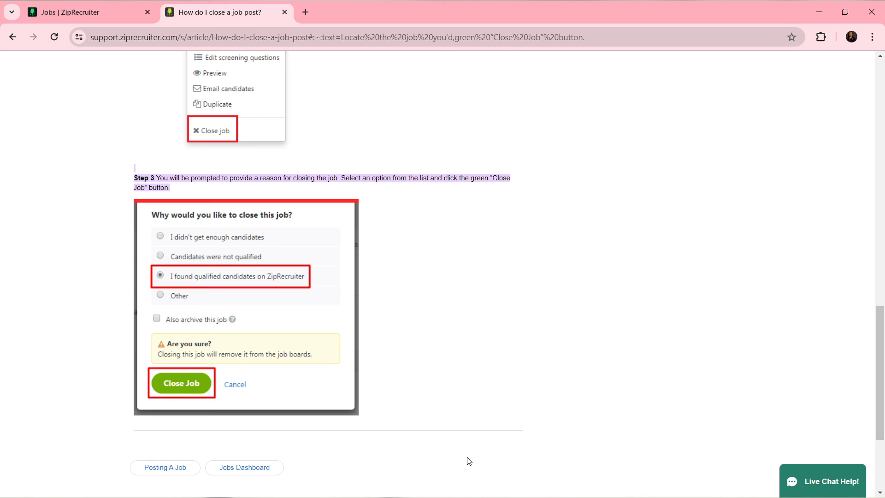